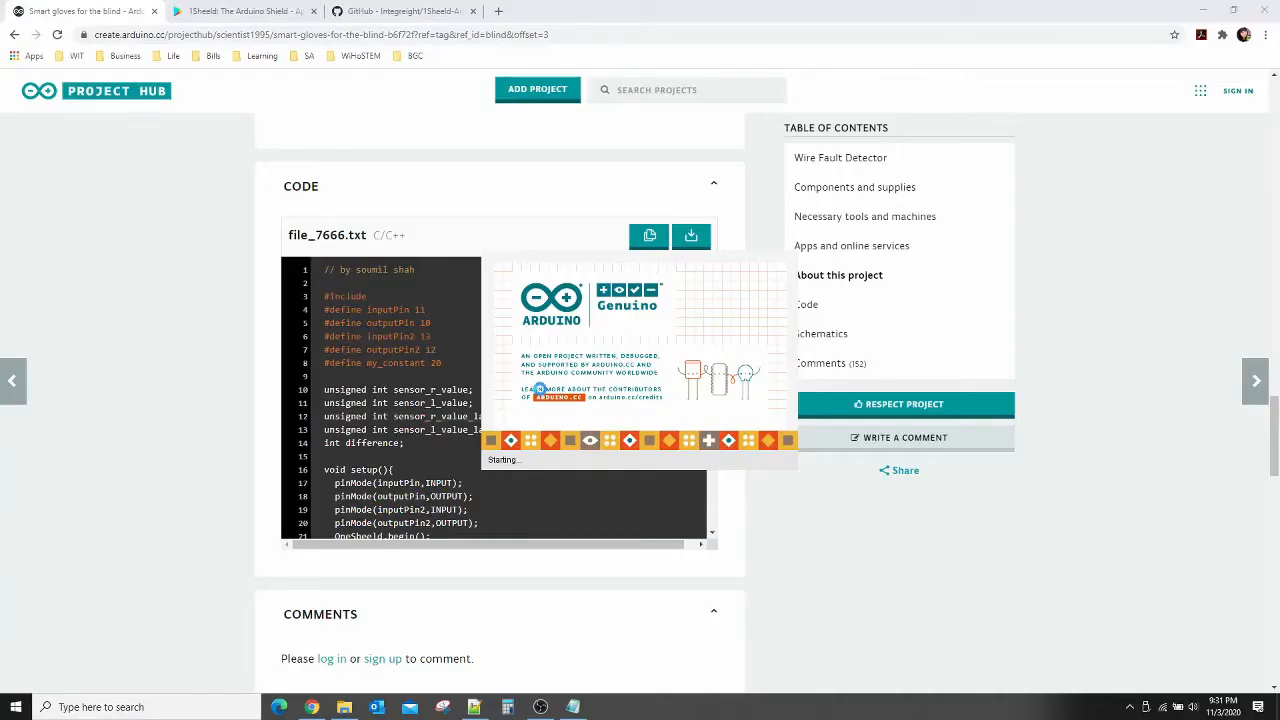
# - Launch the Arduino IDE and open the Documents > Arduino folder in File Explorer
pyautogui.click(649, 236)
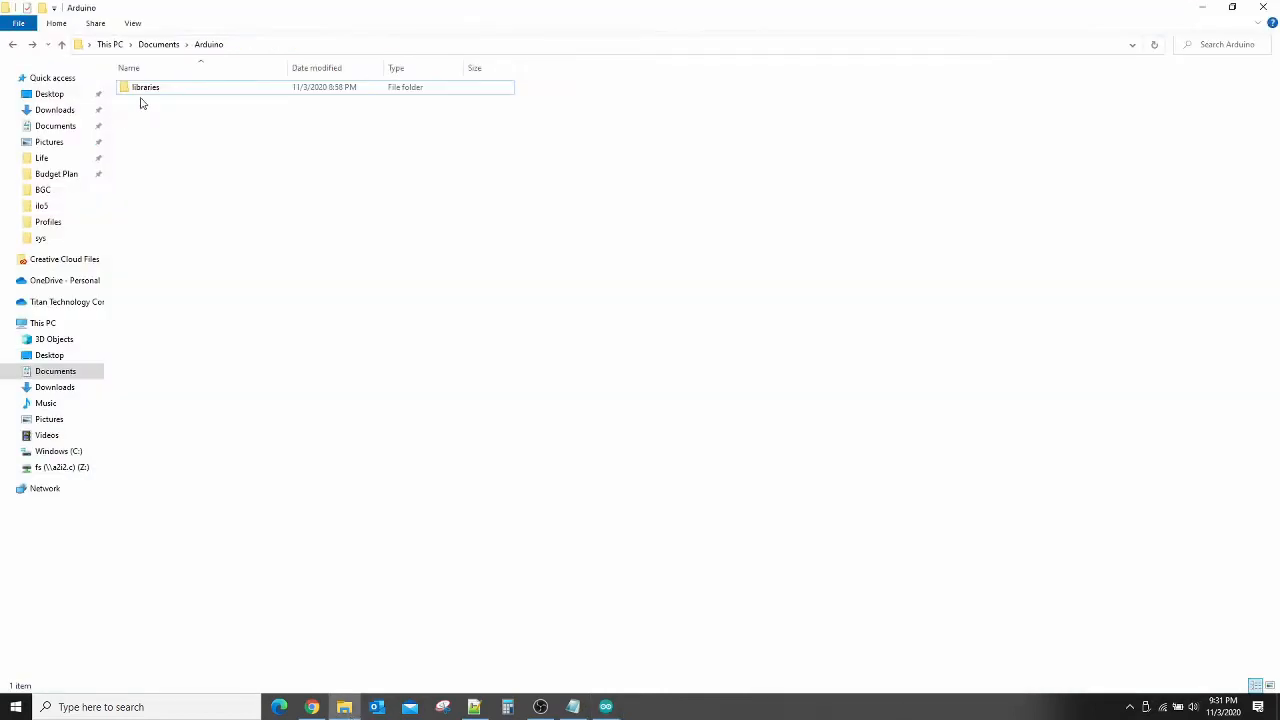
pyautogui.doubleClick(146, 87)
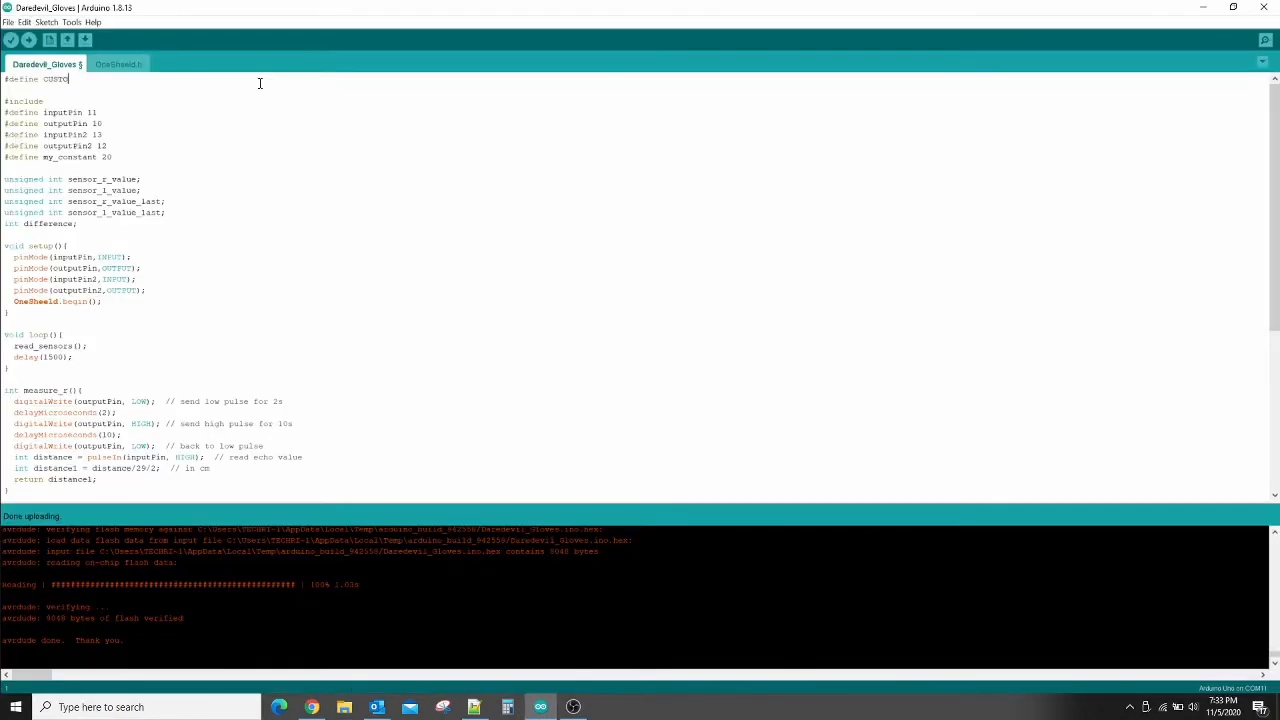
# - Add #define CUSTOM_SETTINGS and #define INCLUDE_TEXT_TO_SPEECH_SHIELD, then begin another #define INCLUDE line
pyautogui.write('M_SETTINGS')
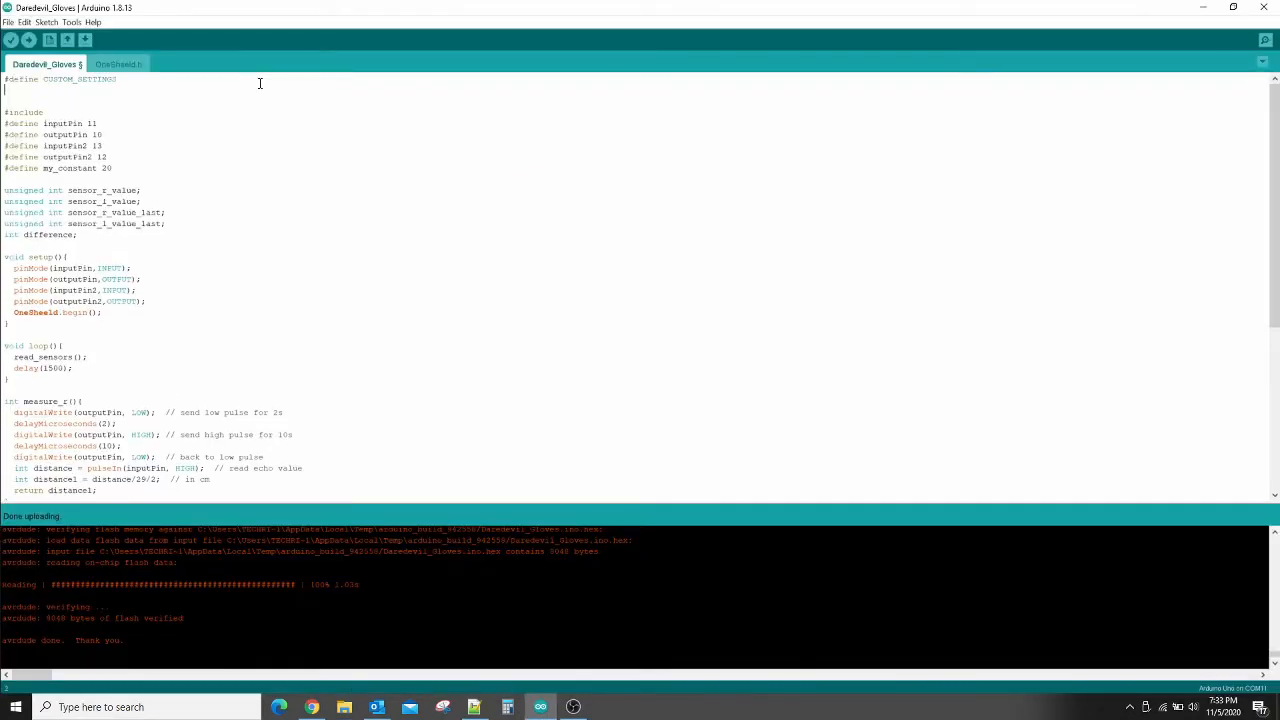
pyautogui.write('#define INCLUDE_TEXT_TO_S')
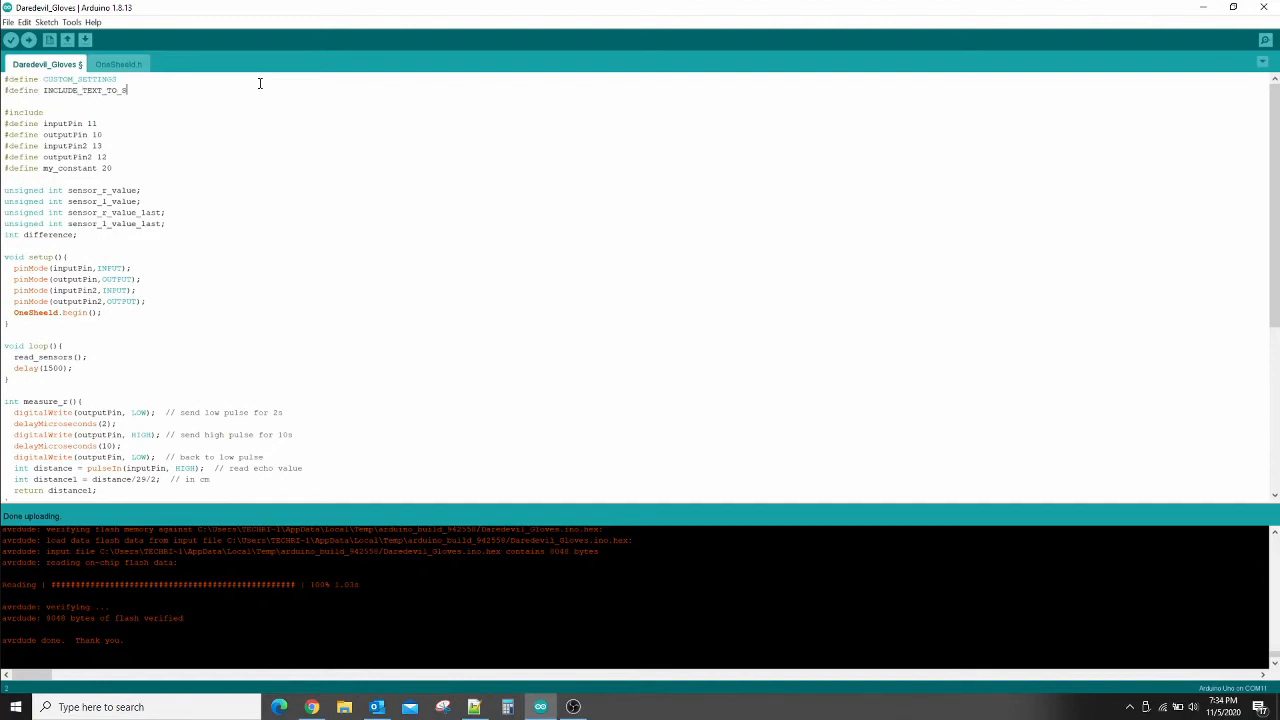
pyautogui.write('PEECH_SHIELD')
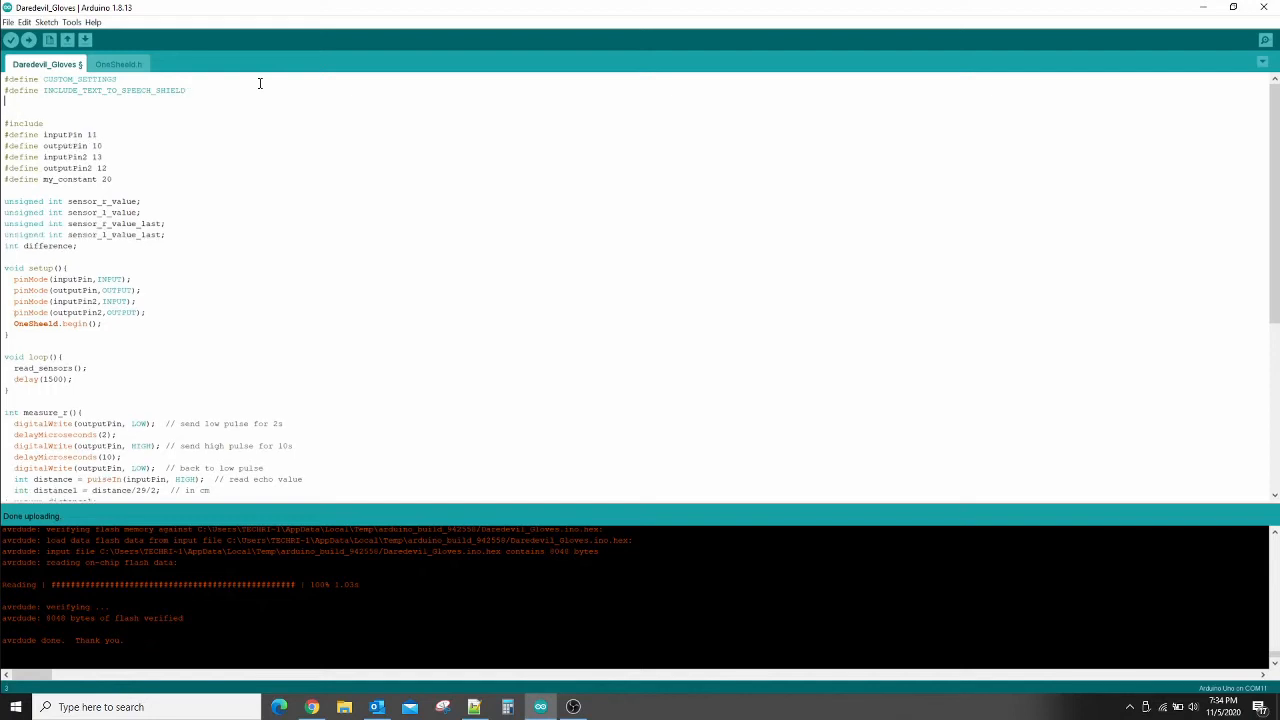
pyautogui.write('#define INCLUDE')
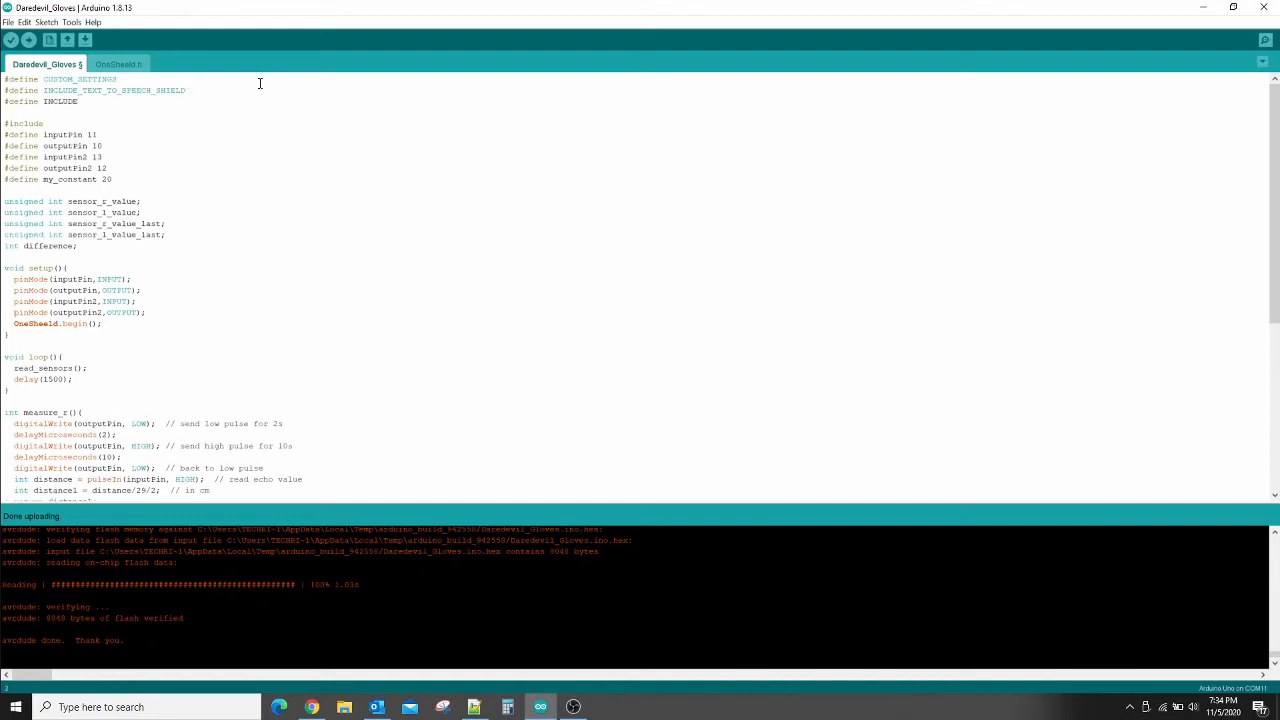